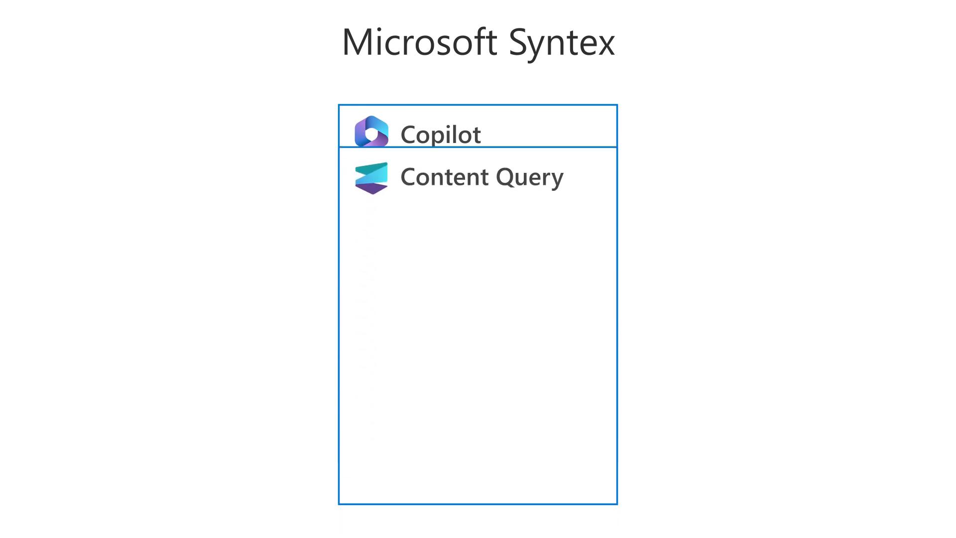
Bring up the Content Query panel with its empty Keywords search field.
{"action": "left_click", "coordinate": [481, 176]}
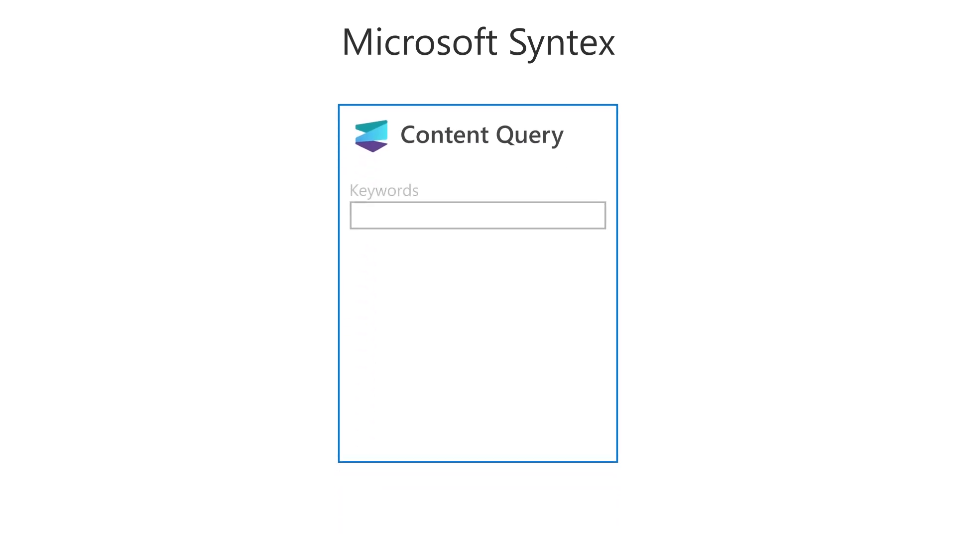